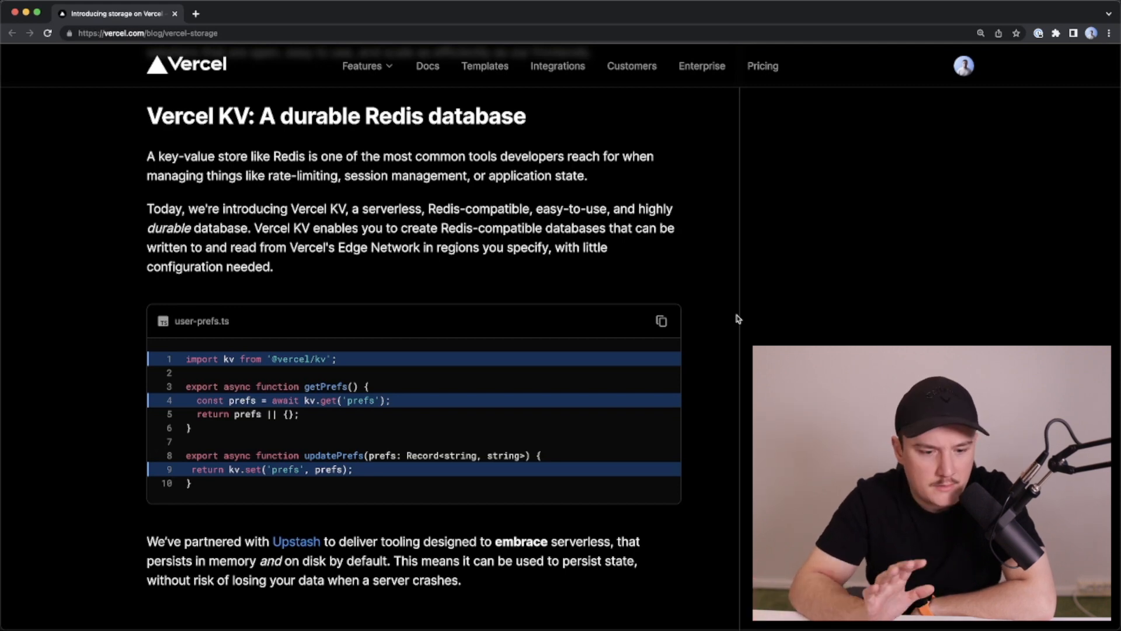
mouse_move(615, 387)
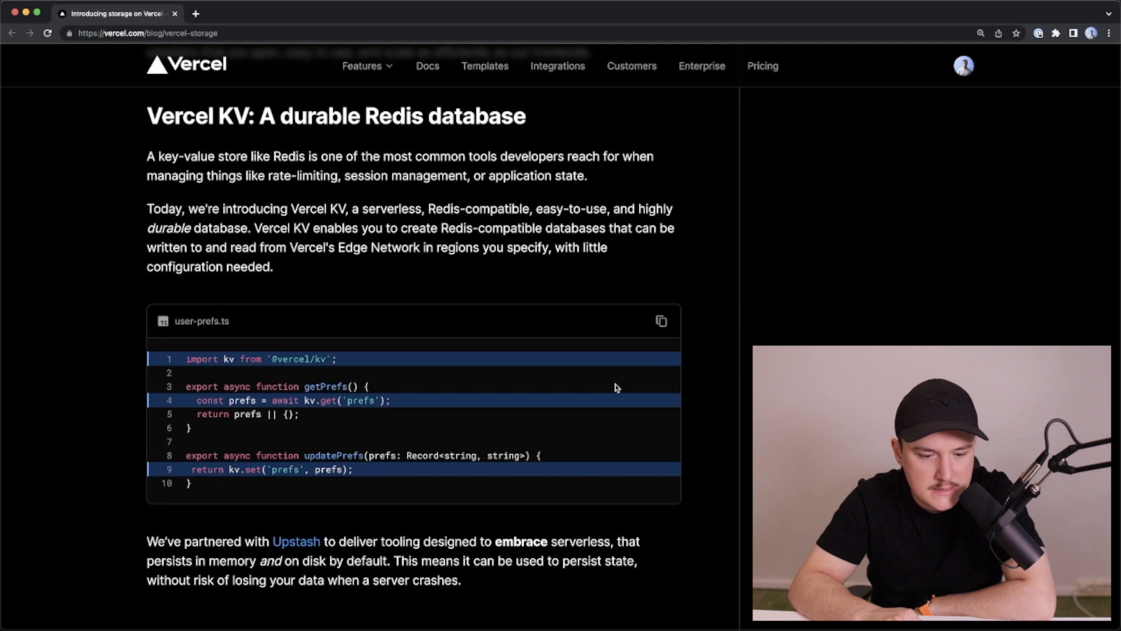
mouse_move(146, 342)
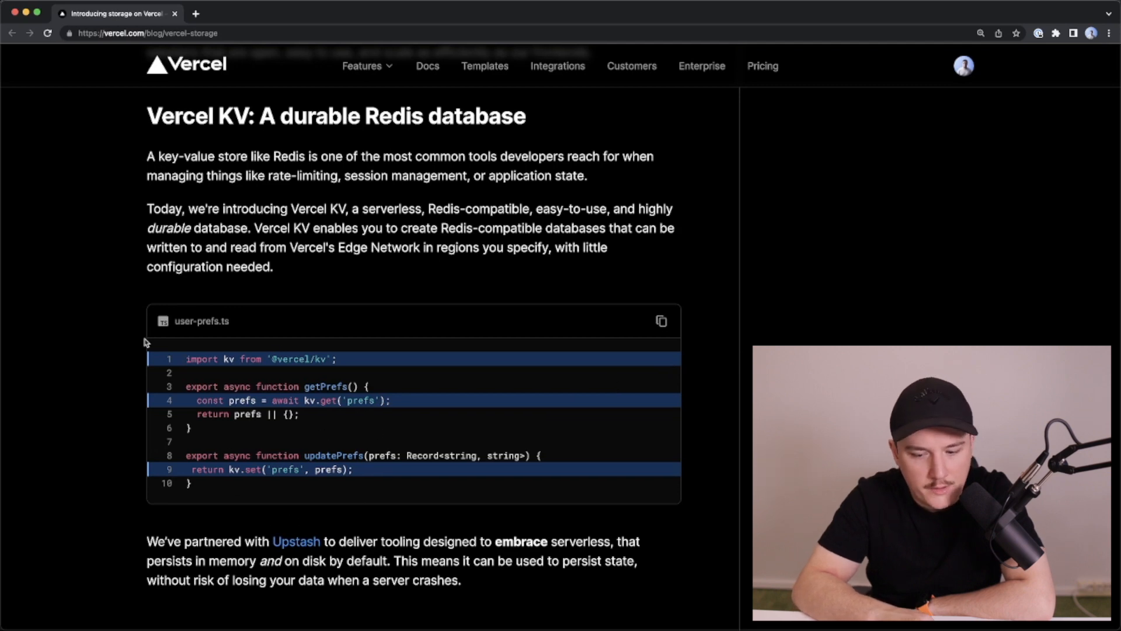
mouse_move(131, 344)
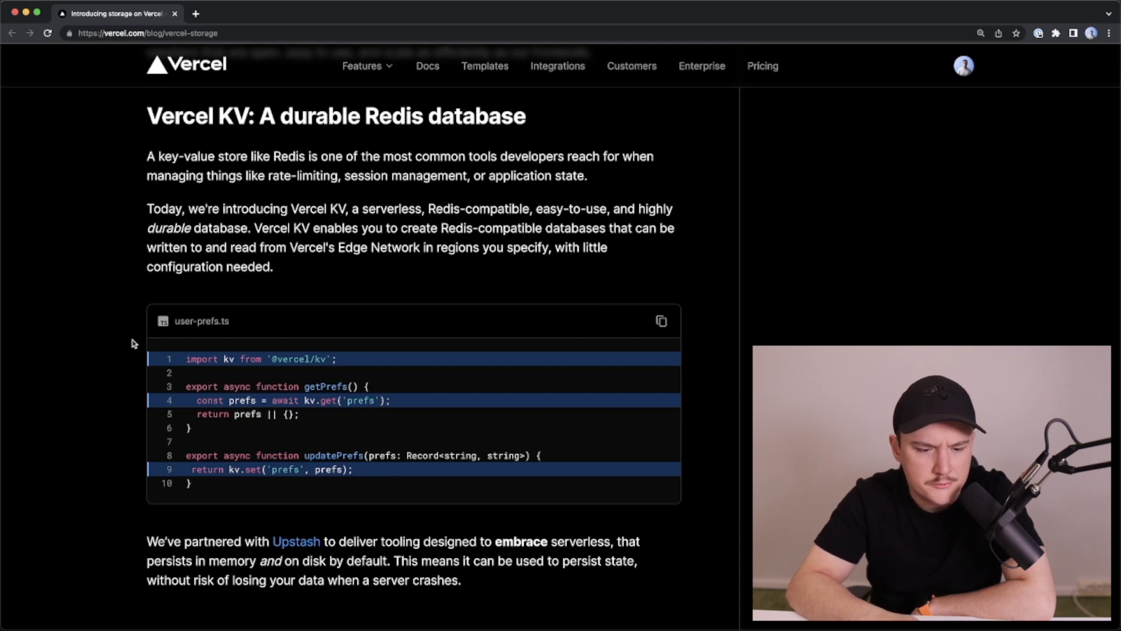
mouse_move(181, 363)
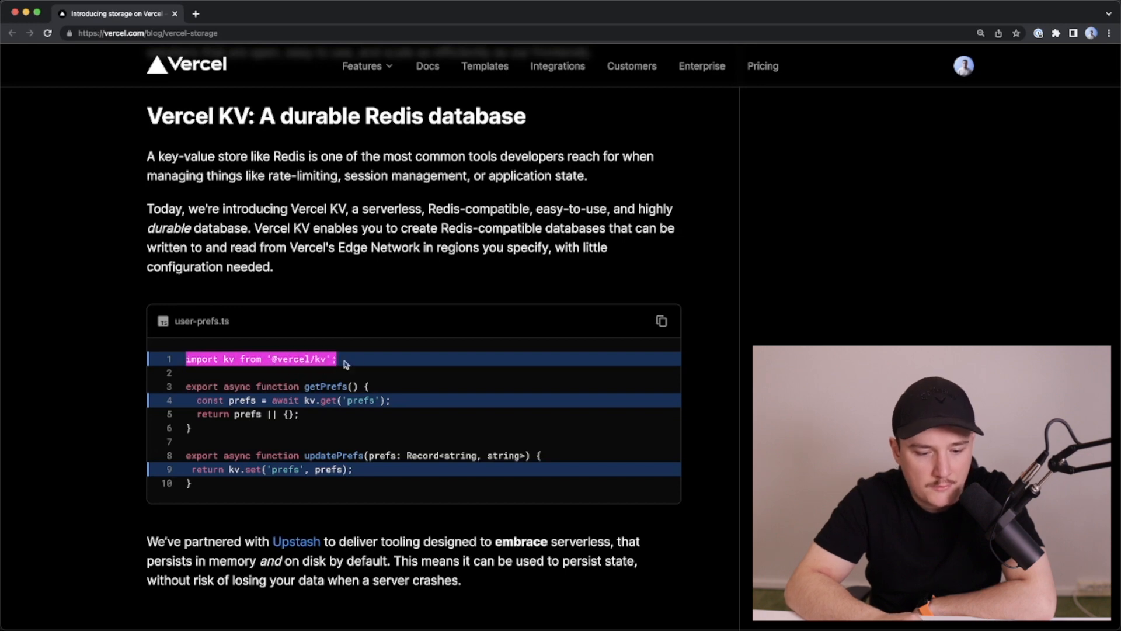
mouse_move(388, 419)
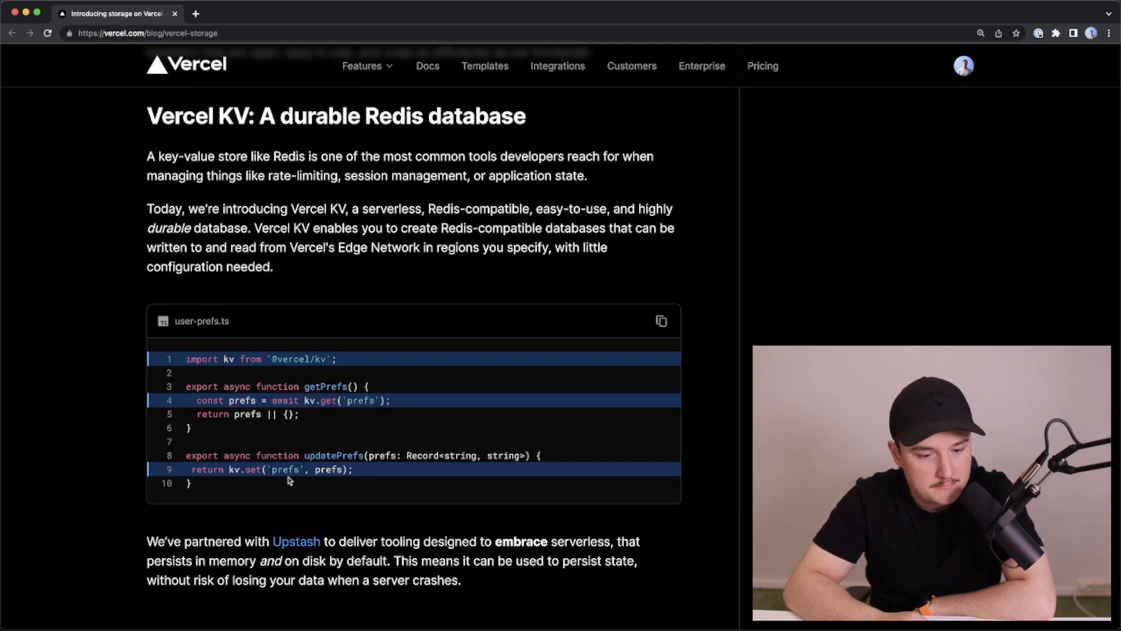
Scroll past the user-prefs.ts KV snippet down to the Vercel Postgres heading.
scroll(down, 3)
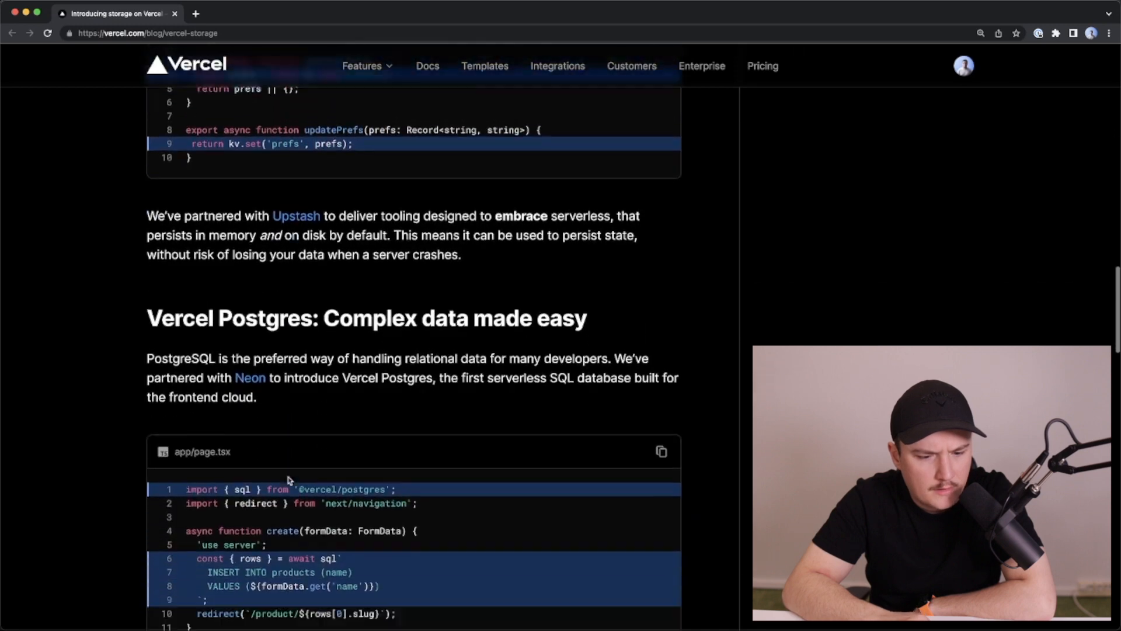
Read the app/page.tsx Postgres Server Actions snippet and its SQL insert lines, then scroll to Vercel Blob.
scroll(down, 3)
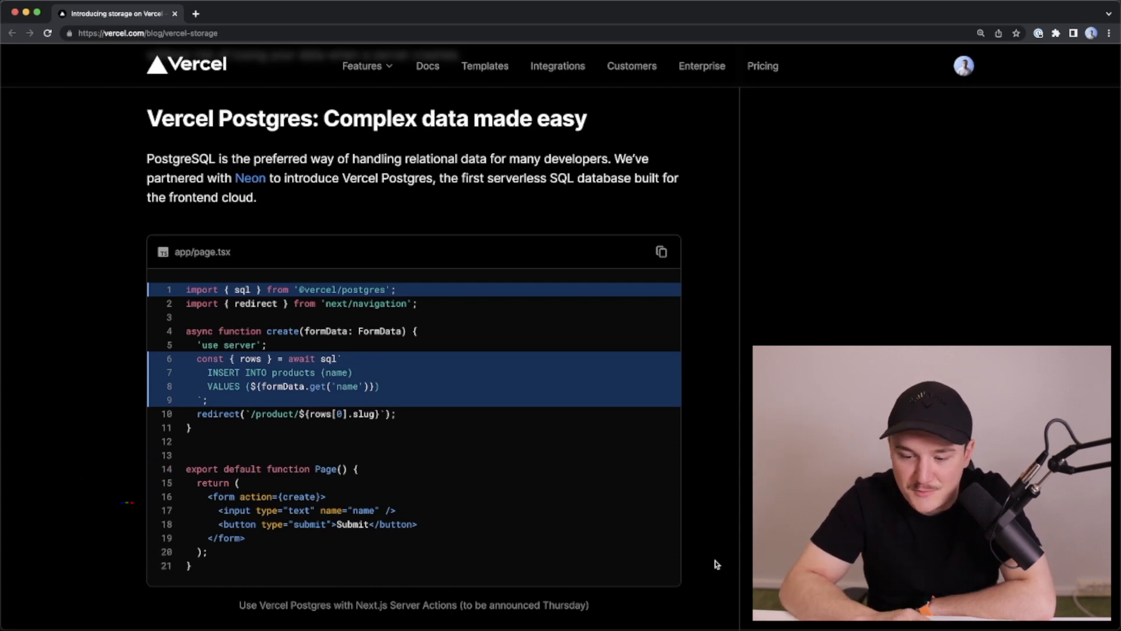
scroll(down, 3)
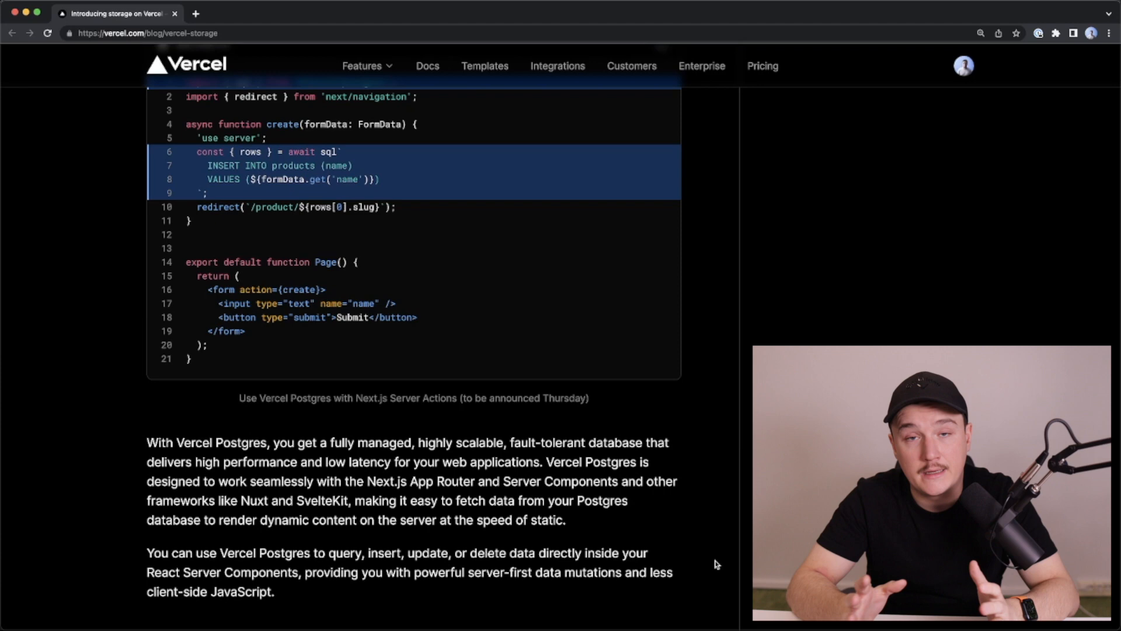
scroll(up, 3)
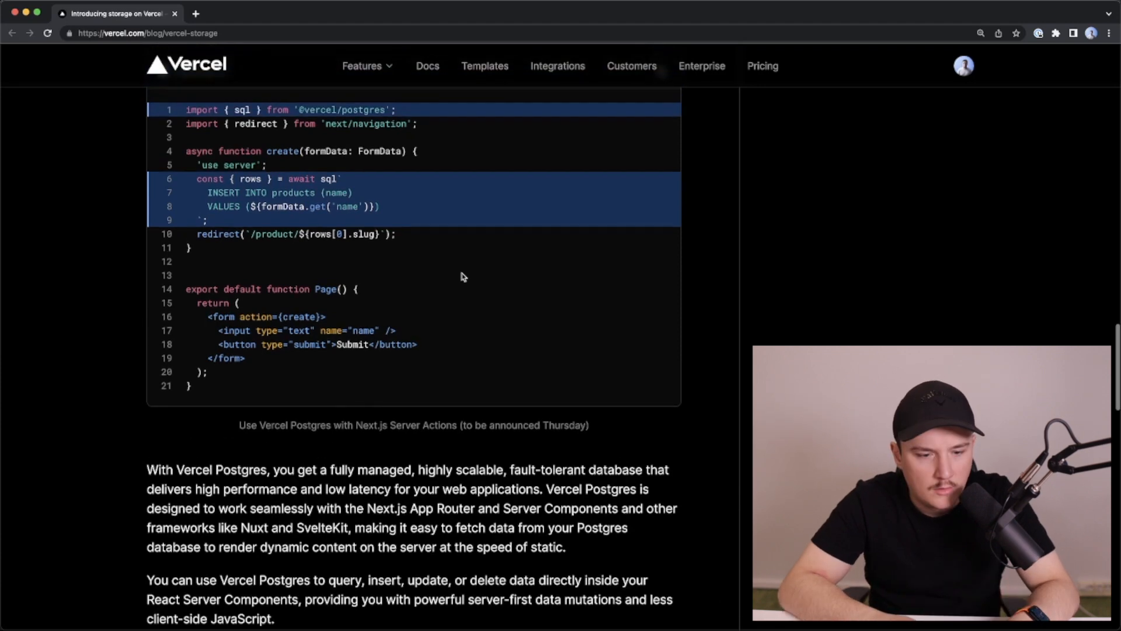
scroll(up, 3)
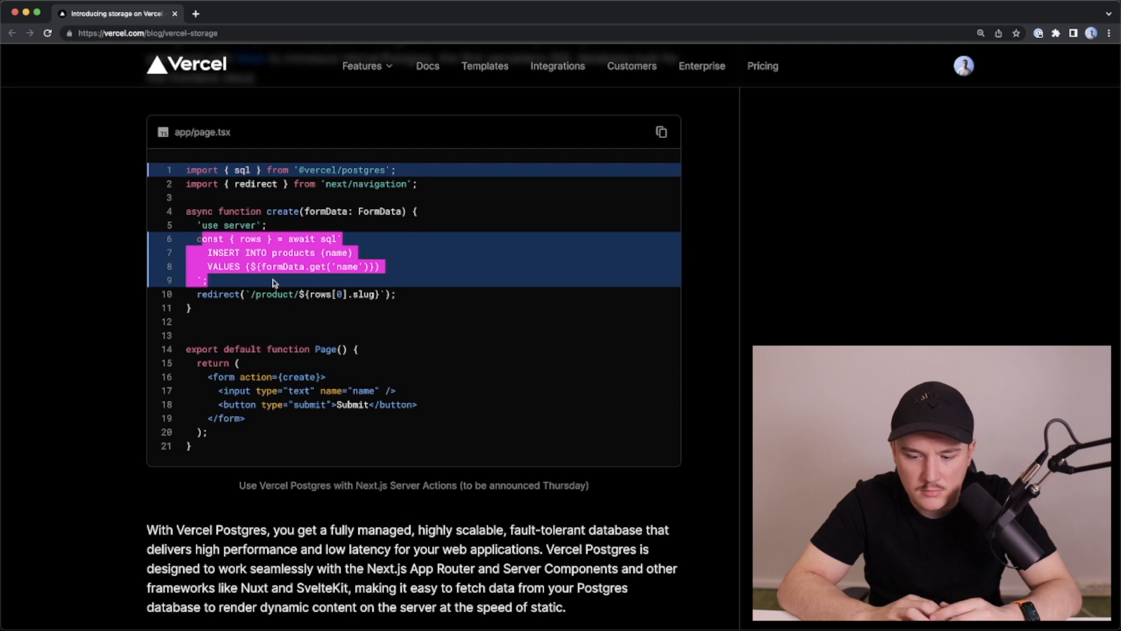
click(269, 293)
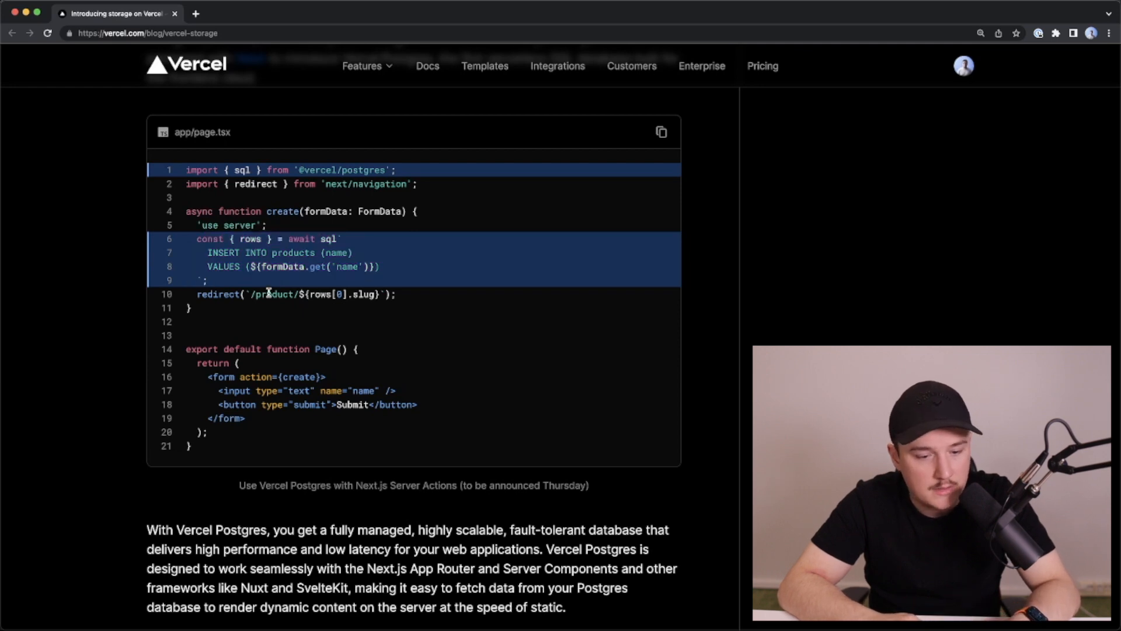
mouse_move(304, 372)
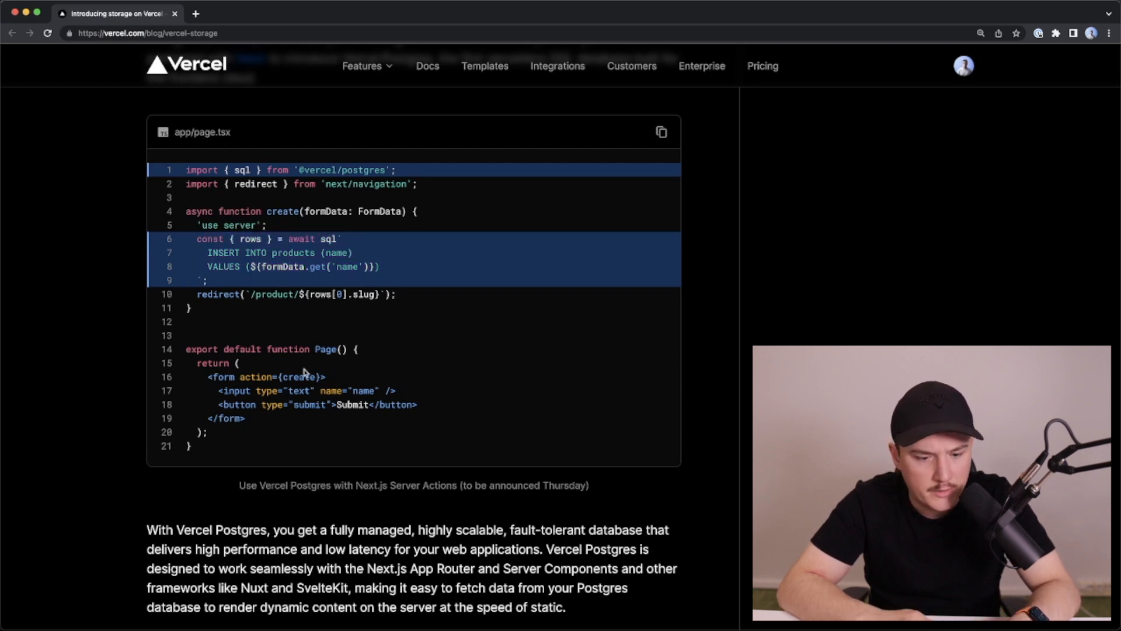
scroll(down, 3)
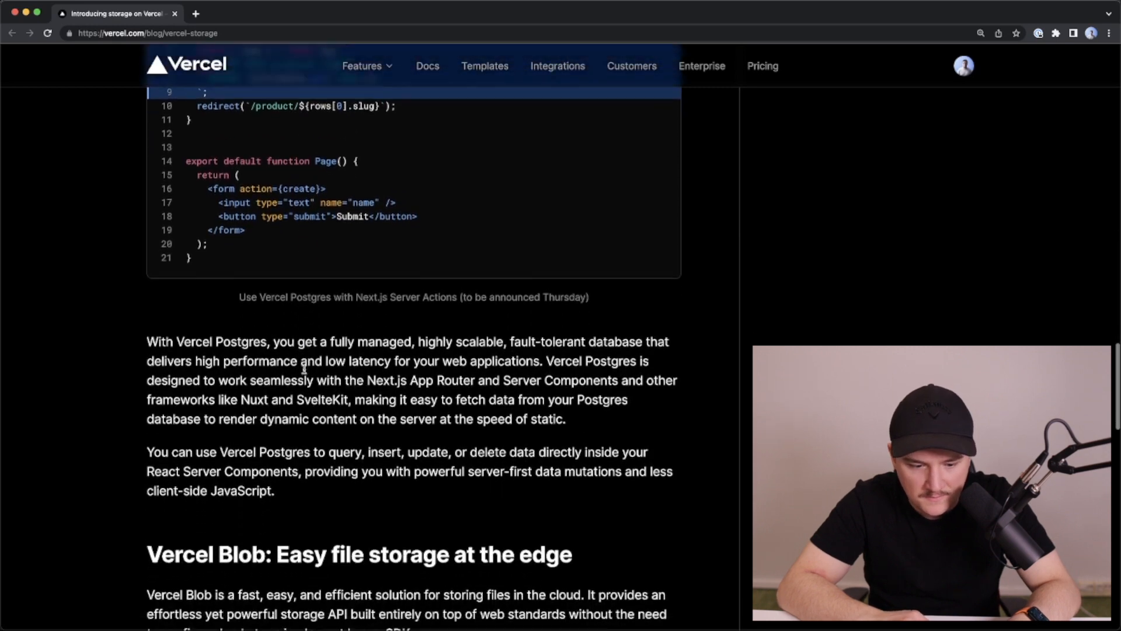
Highlight the await put() avatar upload line and the access: 'public' option in app/profile/route.ts.
scroll(down, 3)
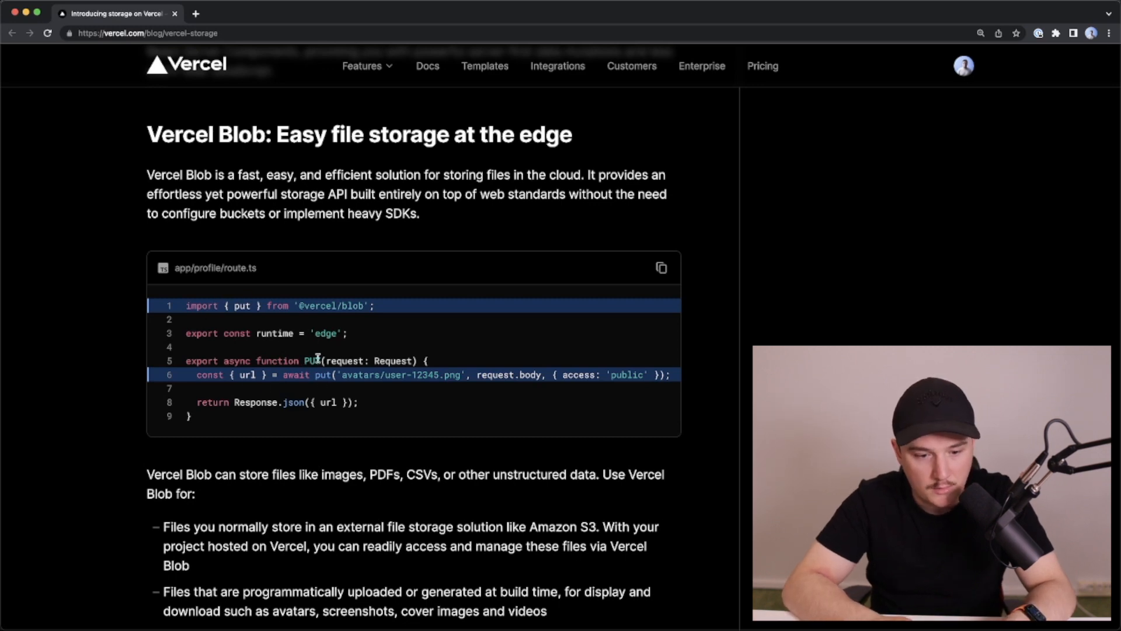
mouse_move(401, 310)
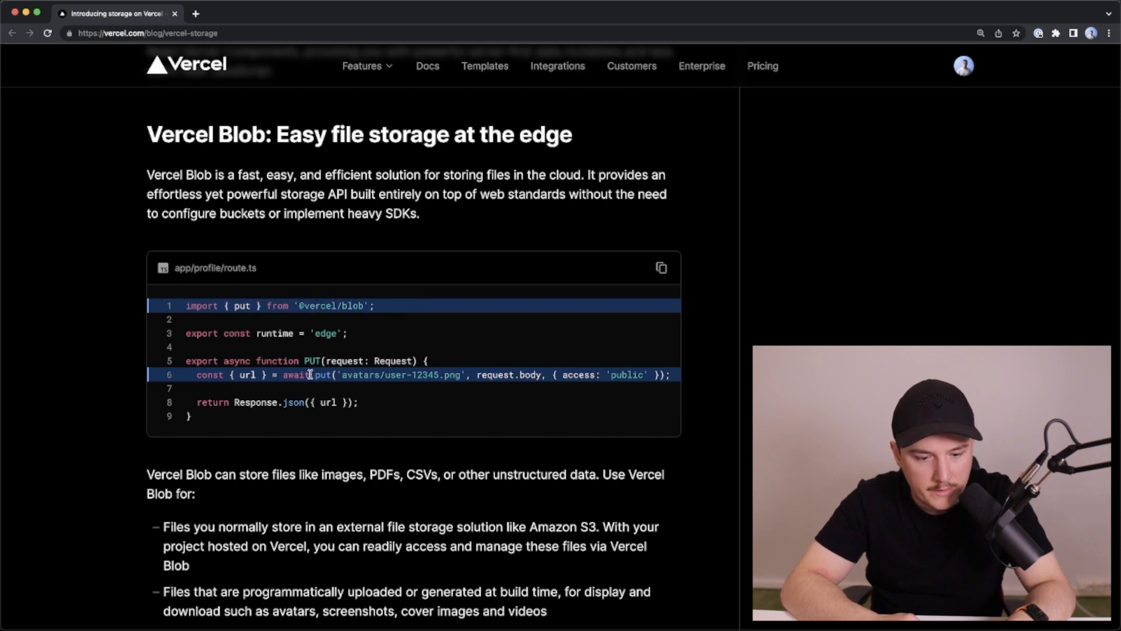
double_click(323, 375)
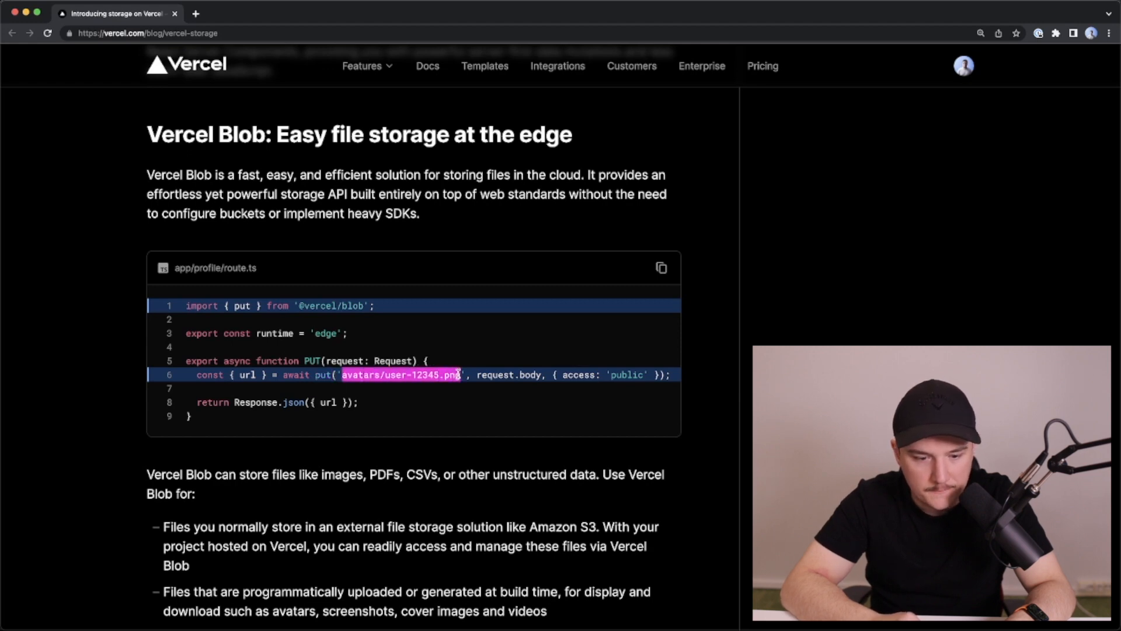
click(522, 416)
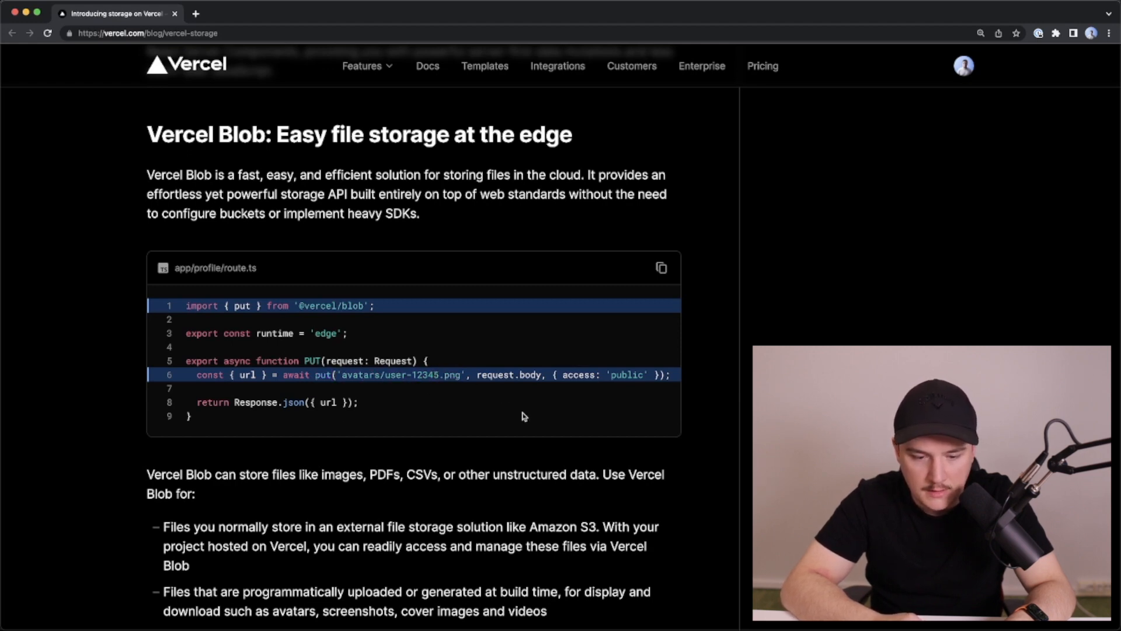
double_click(510, 375)
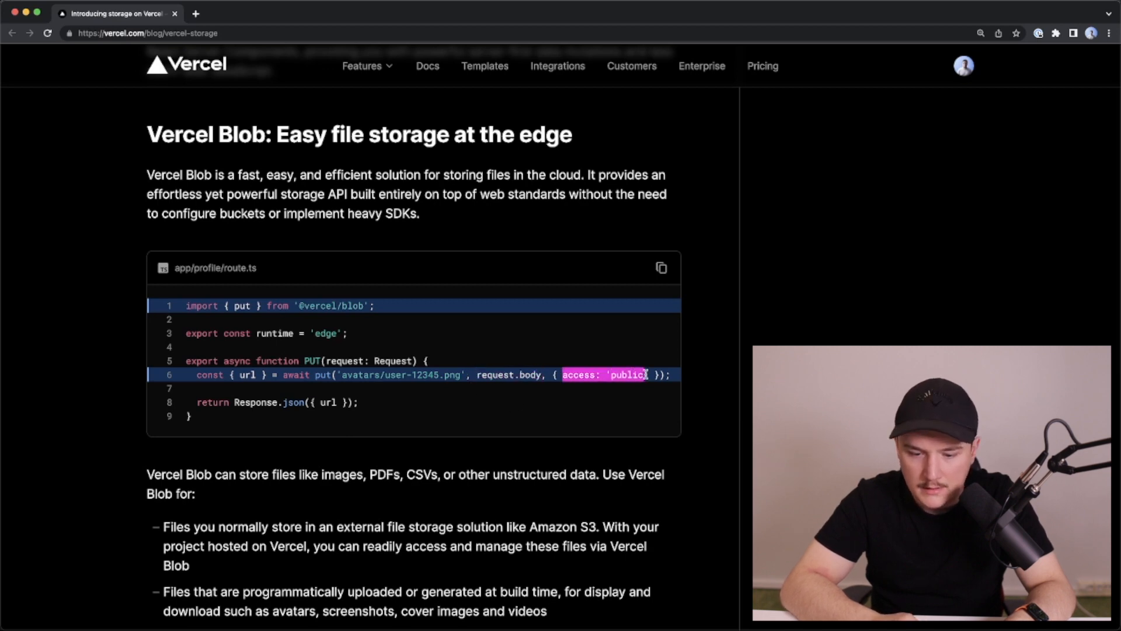
click(651, 374)
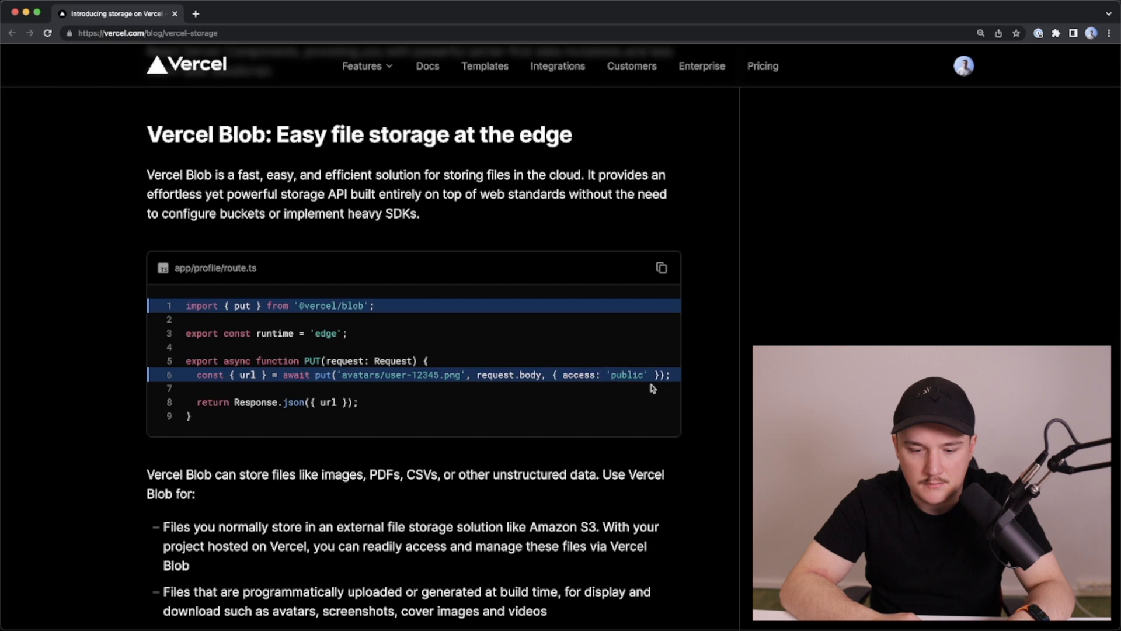